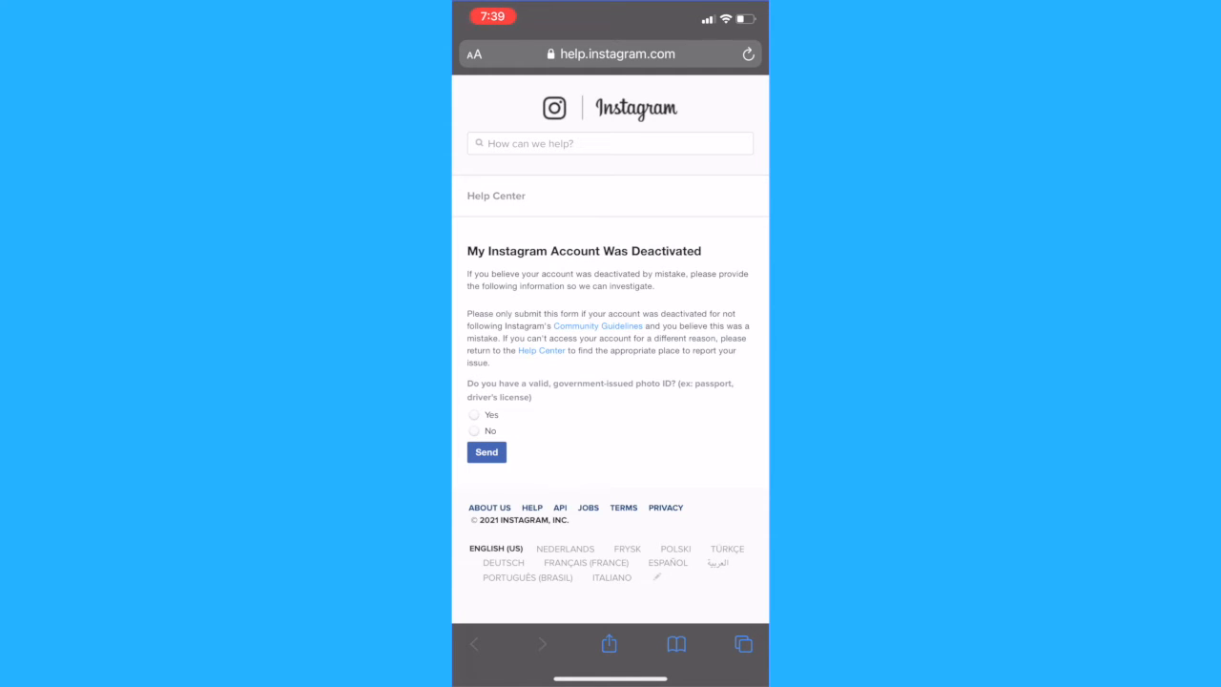
# Answer 'Yes' to having a government photo ID and scroll to the newly revealed appeal fields
pyautogui.click(474, 414)
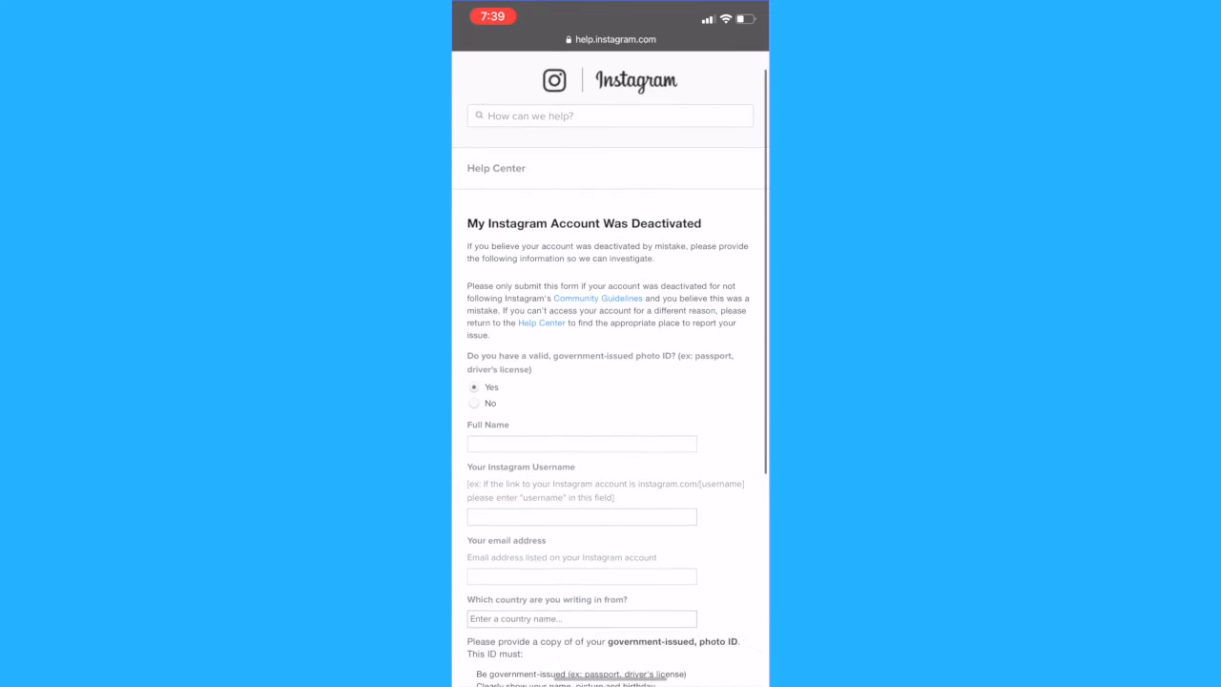
pyautogui.scroll(-3)
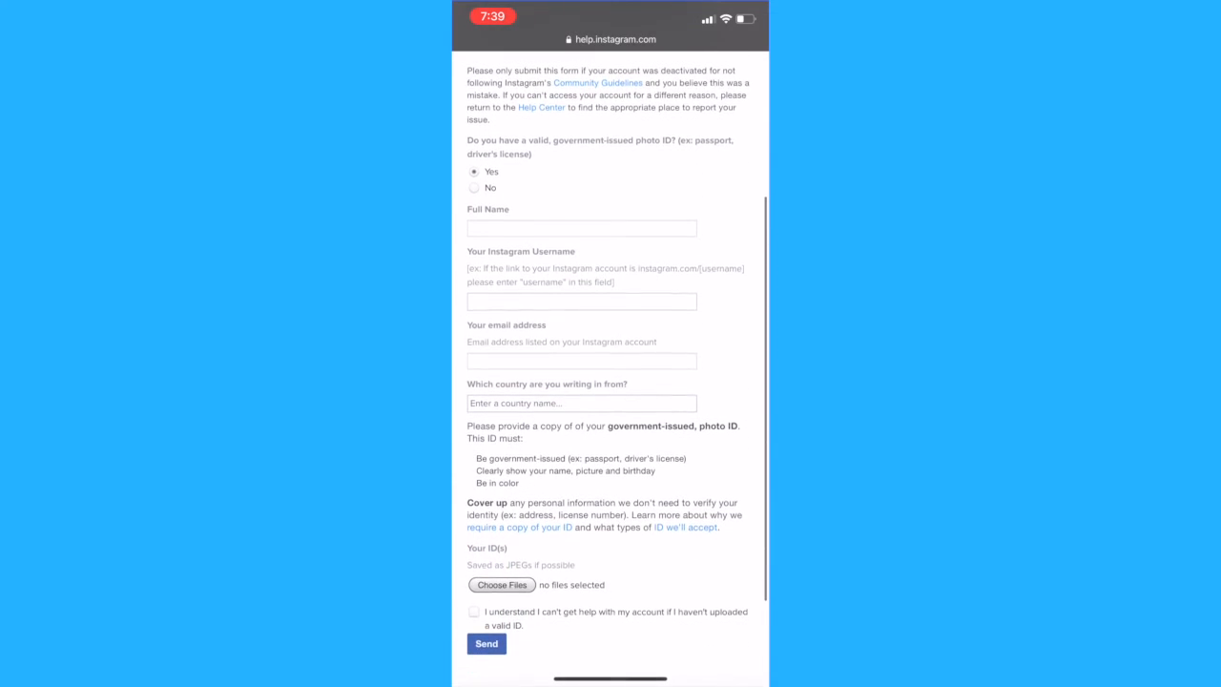